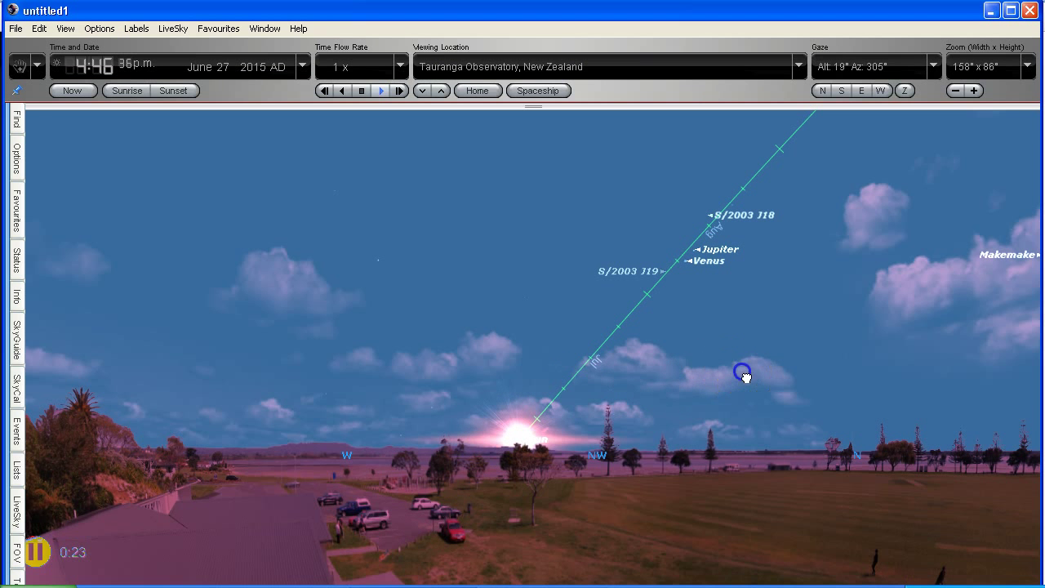
Pan the sunset sky view along the horizon before switching to the Facebook 20% off post
drag(743, 374, 676, 358)
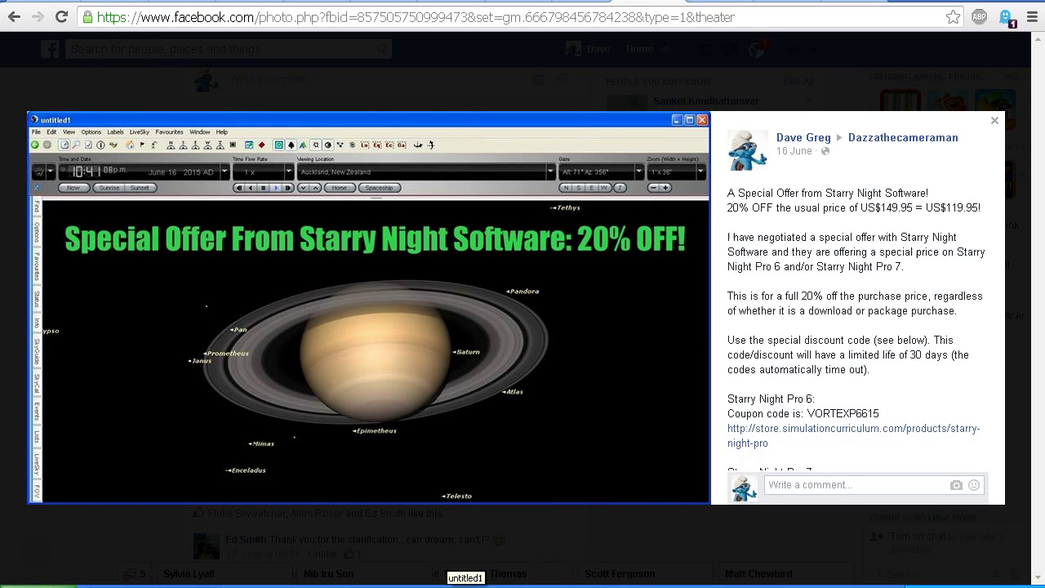
Return to the Starry Night sky and swing the view toward Jupiter and Venus in the western sky
click(689, 119)
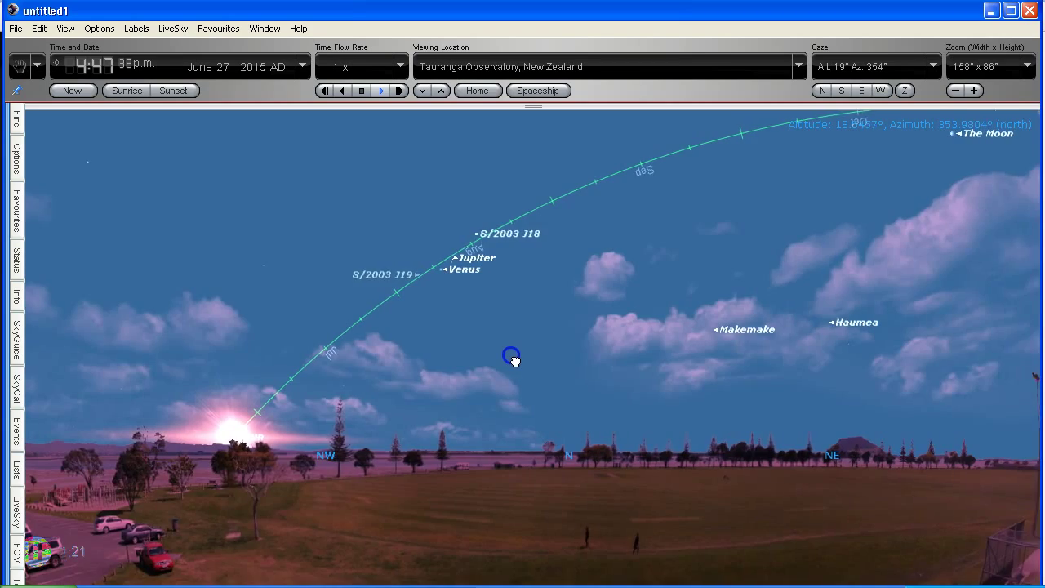
drag(509, 358, 423, 338)
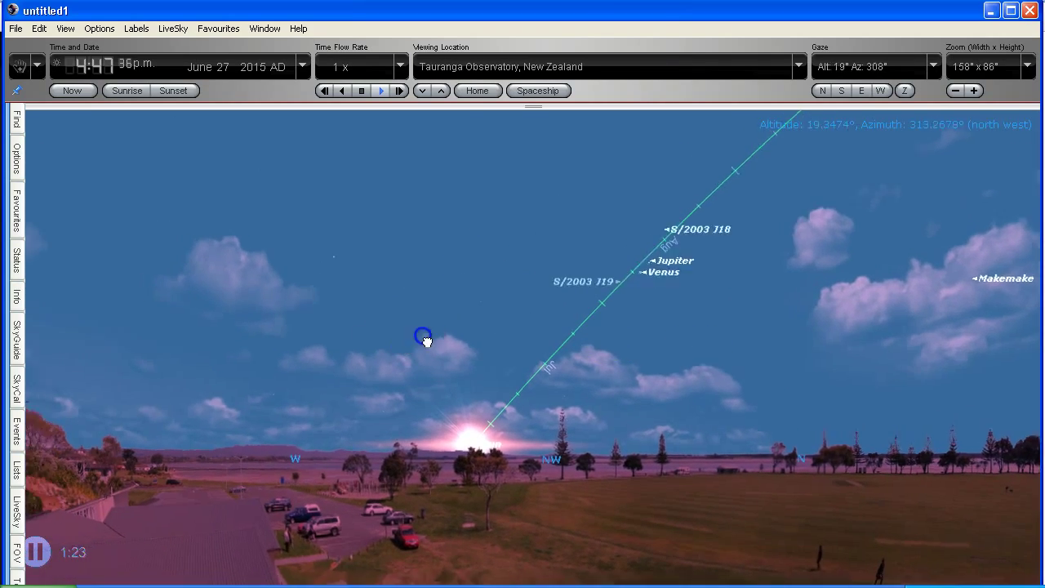
drag(423, 338, 766, 394)
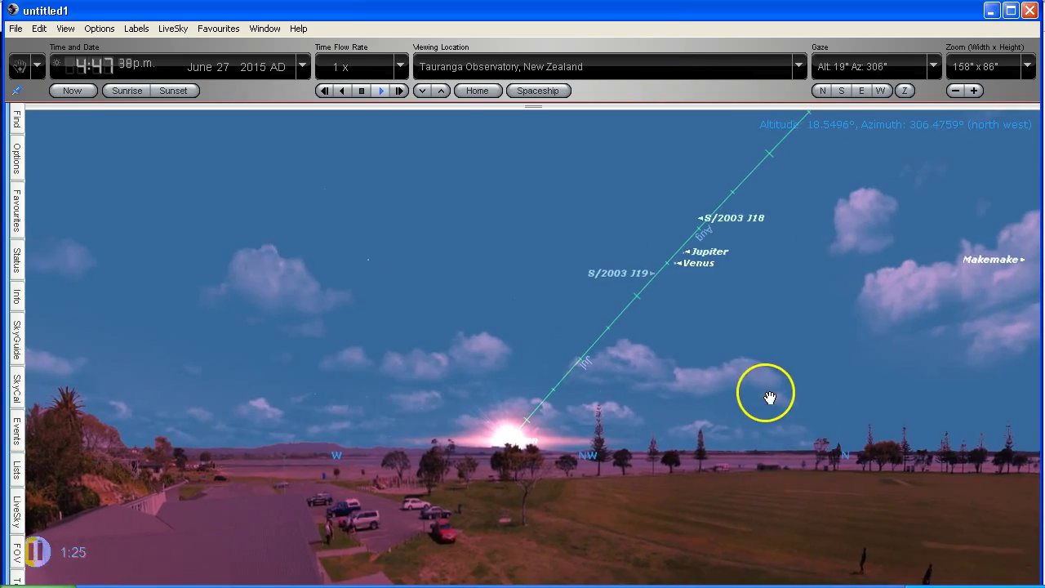
drag(766, 397, 607, 383)
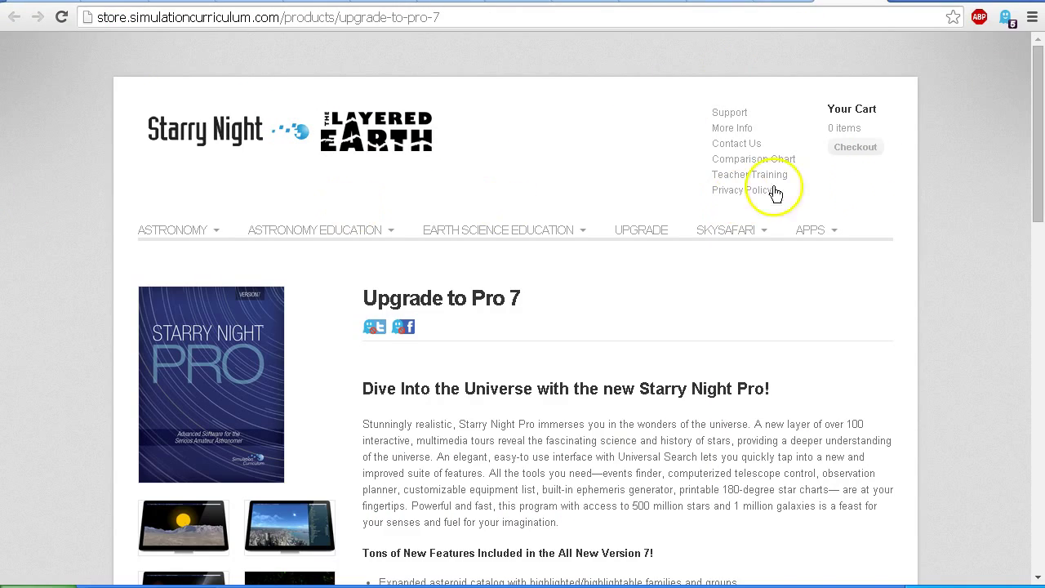
Review the Pro 7 upgrade's $69.95 USD price and choose Download as the delivery method
scroll(down, 3)
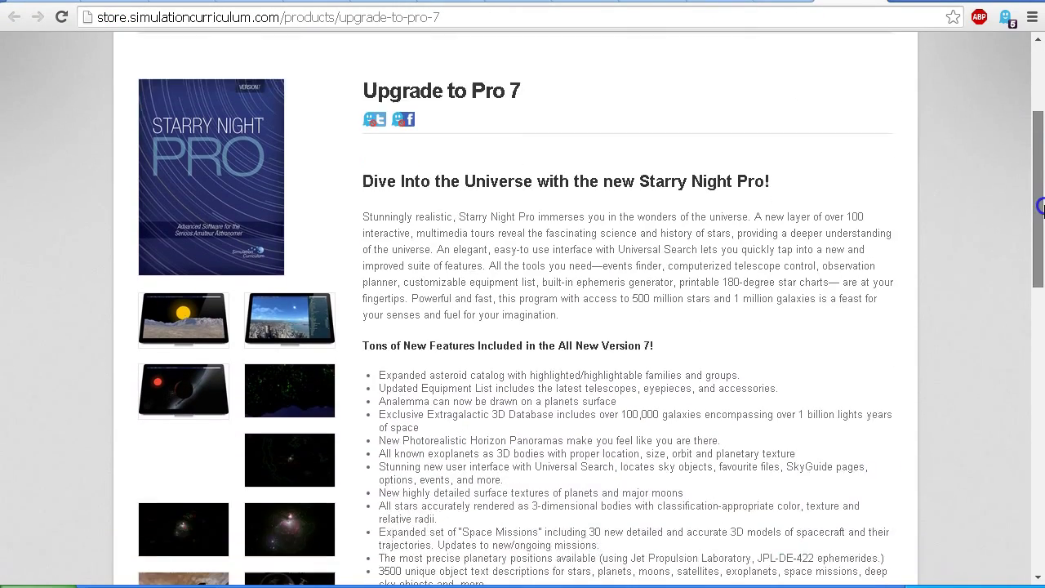
scroll(down, 3)
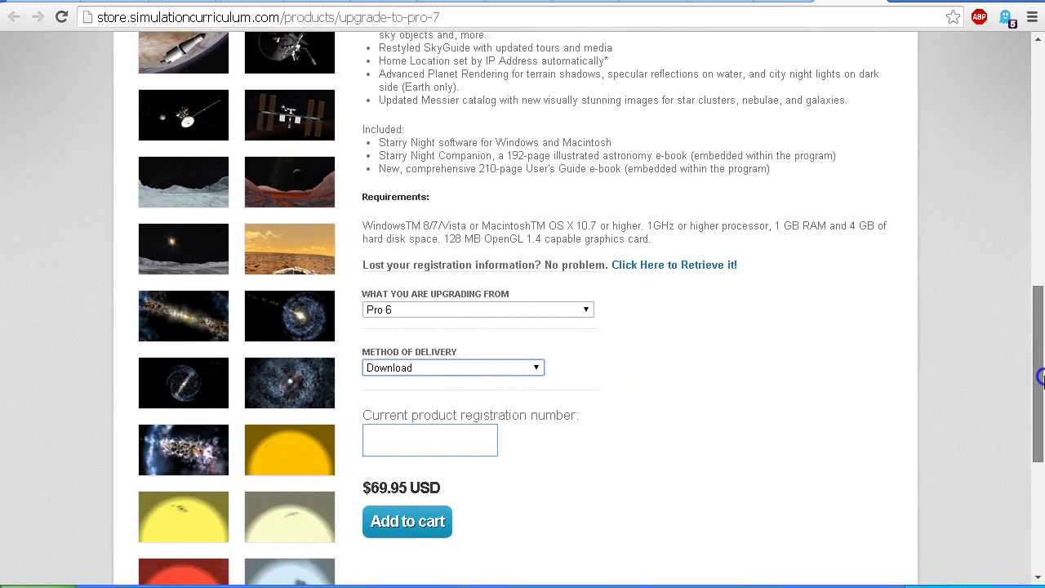
scroll(down, 3)
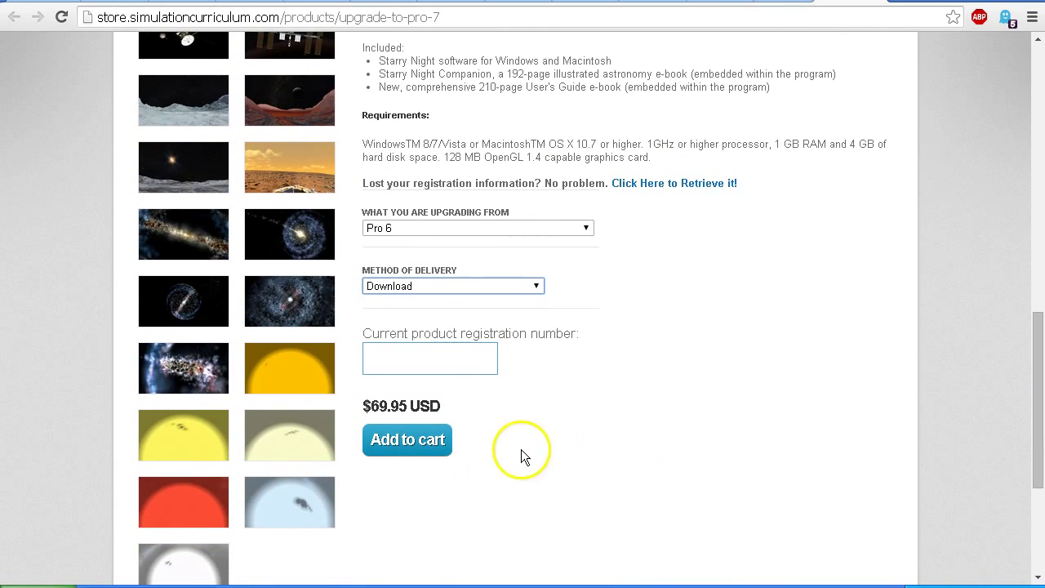
mouse_move(384, 421)
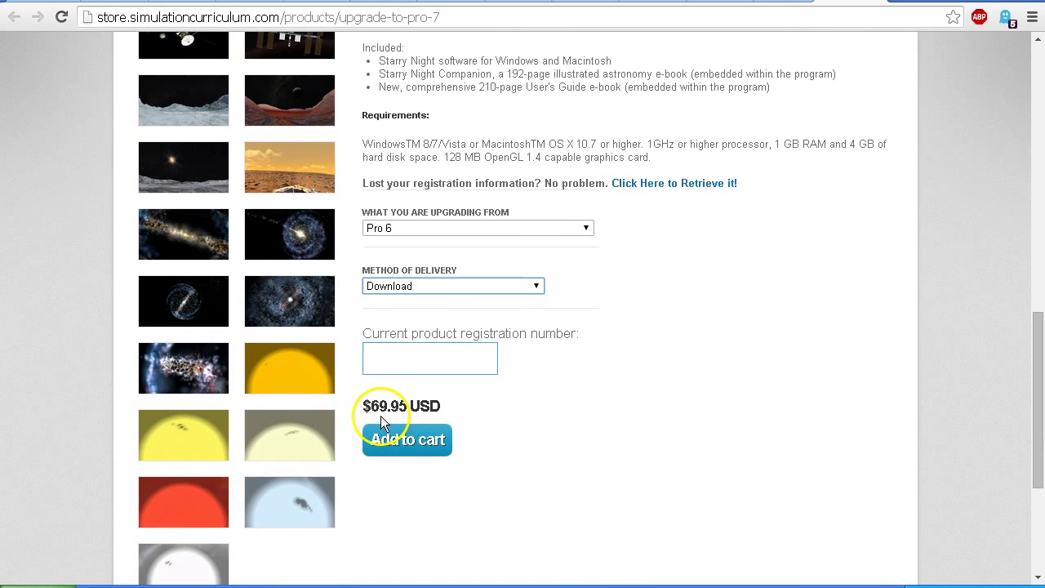
mouse_move(400, 425)
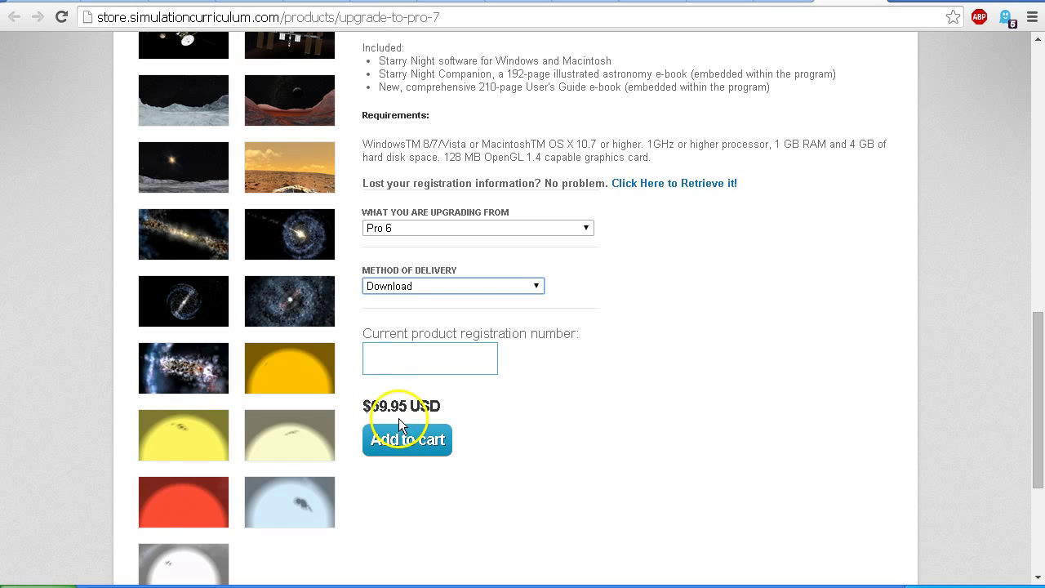
mouse_move(591, 379)
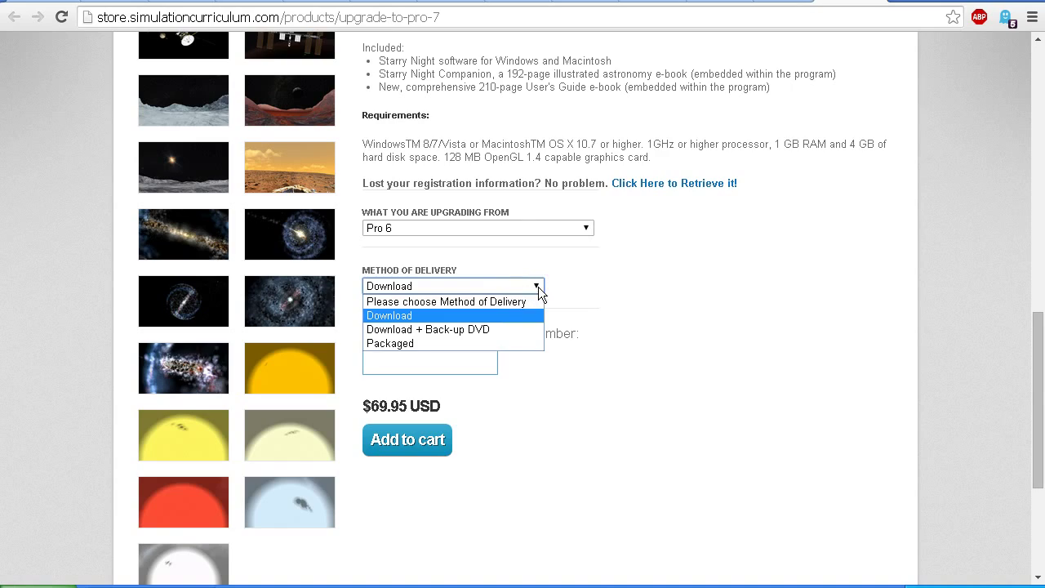
click(388, 315)
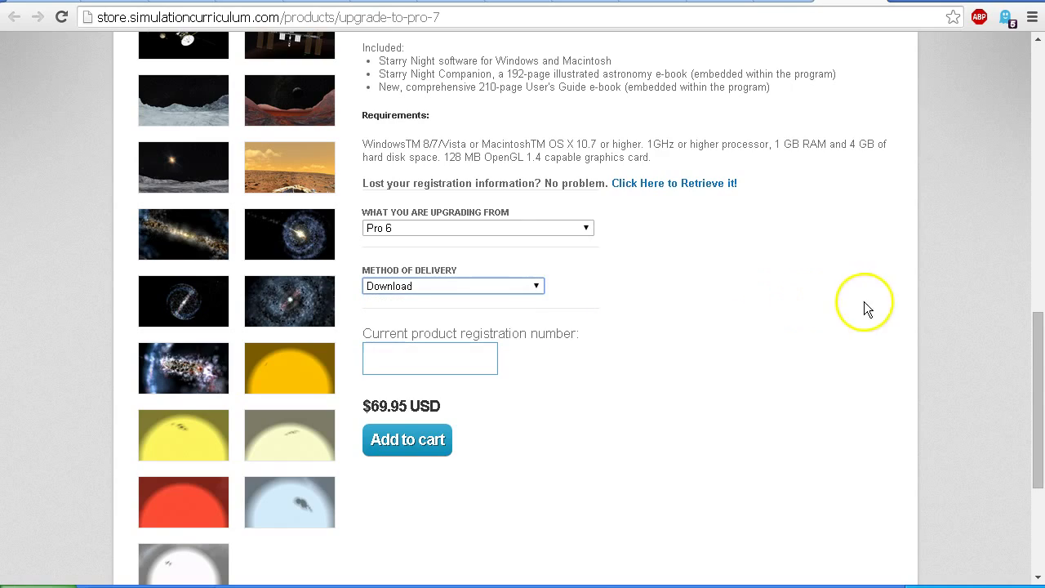
scroll(up, 3)
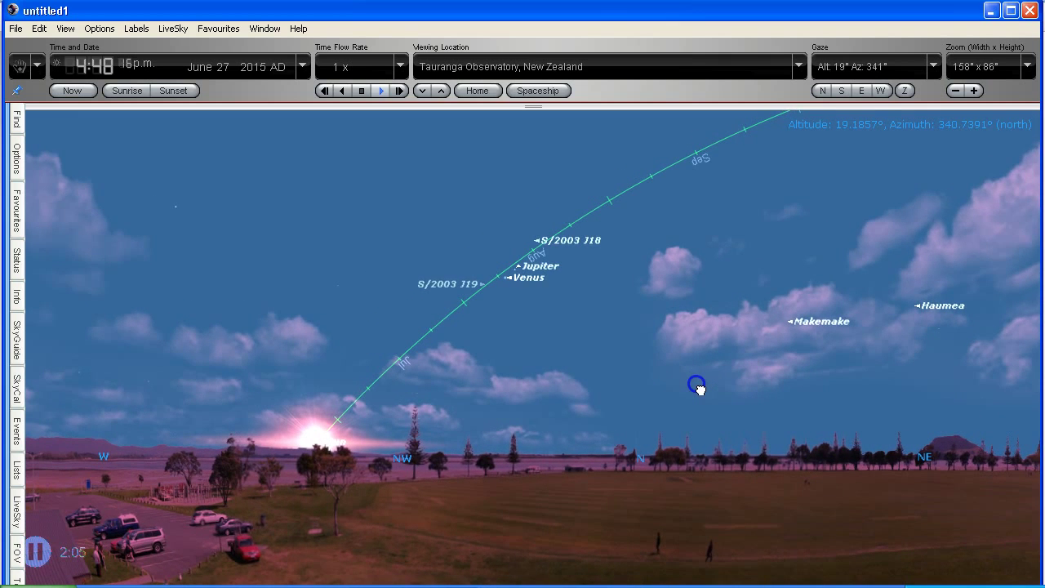
Select Jupiter in the evening sky and use Go There to fly the viewpoint to it
click(521, 271)
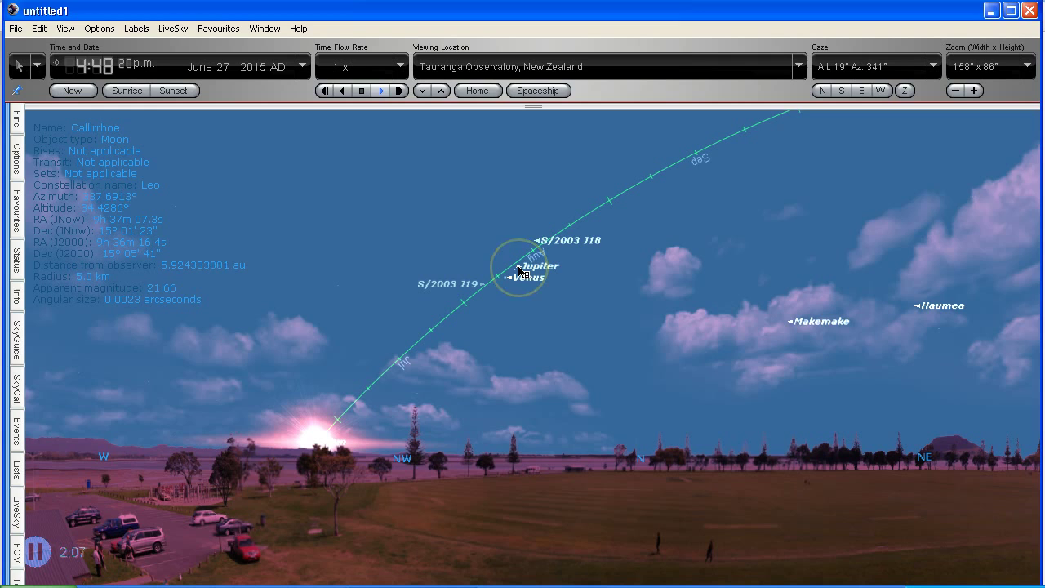
right_click(519, 271)
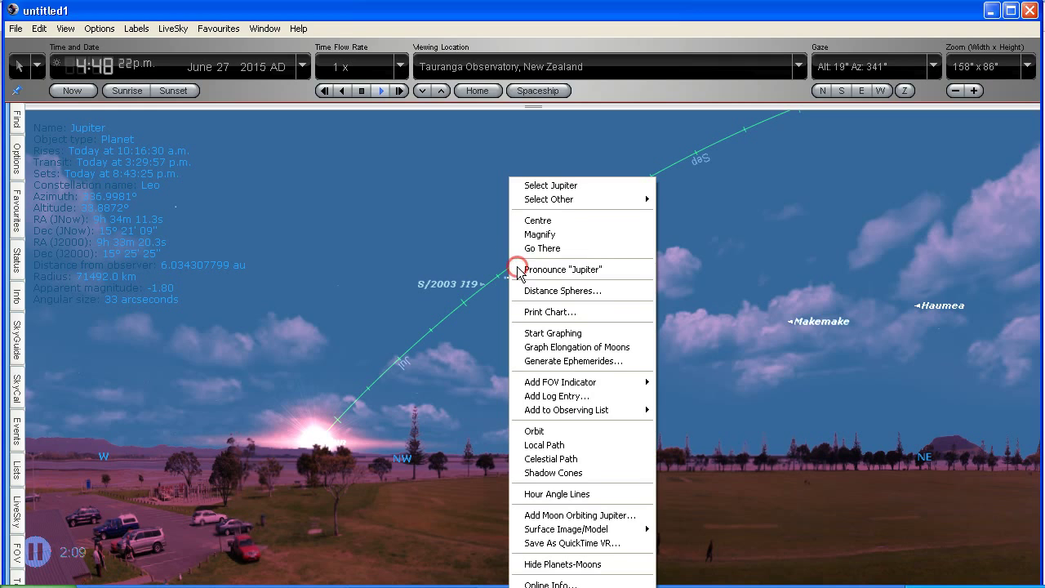
mouse_move(542, 248)
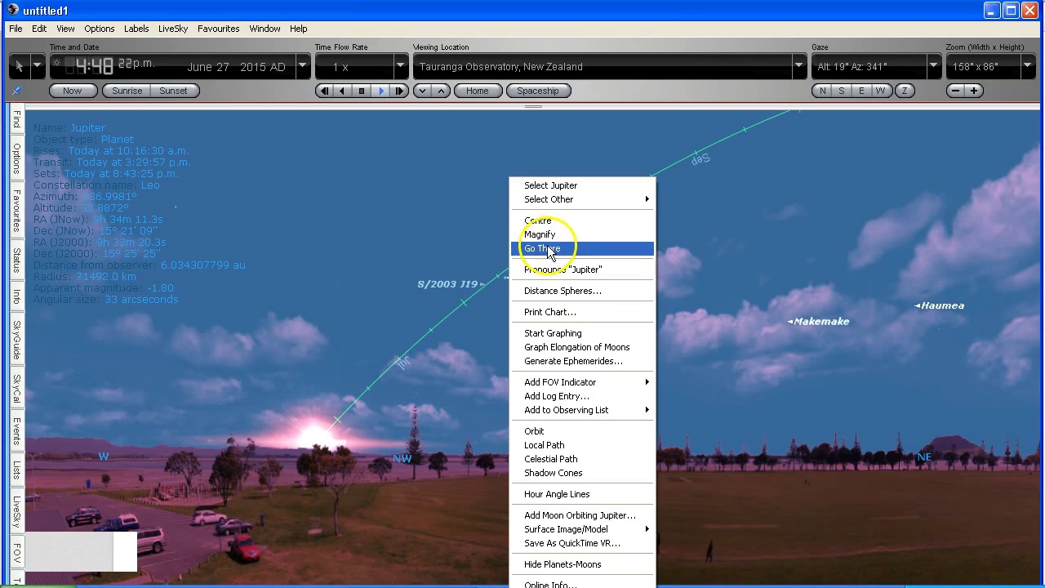
click(542, 249)
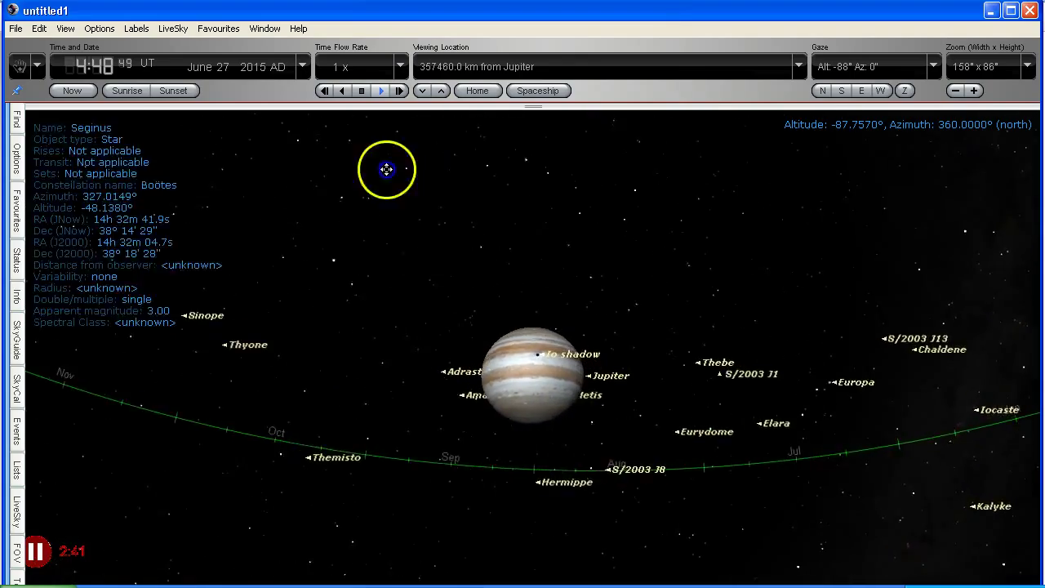
Centre Jupiter in view, select it and use Go There to land on its surface
drag(386, 170, 541, 464)
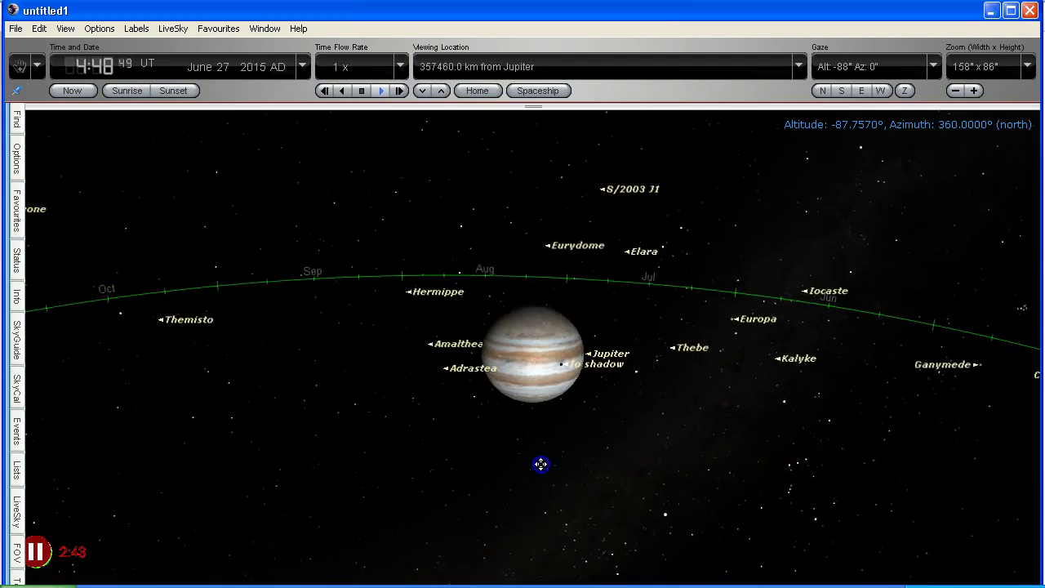
click(535, 367)
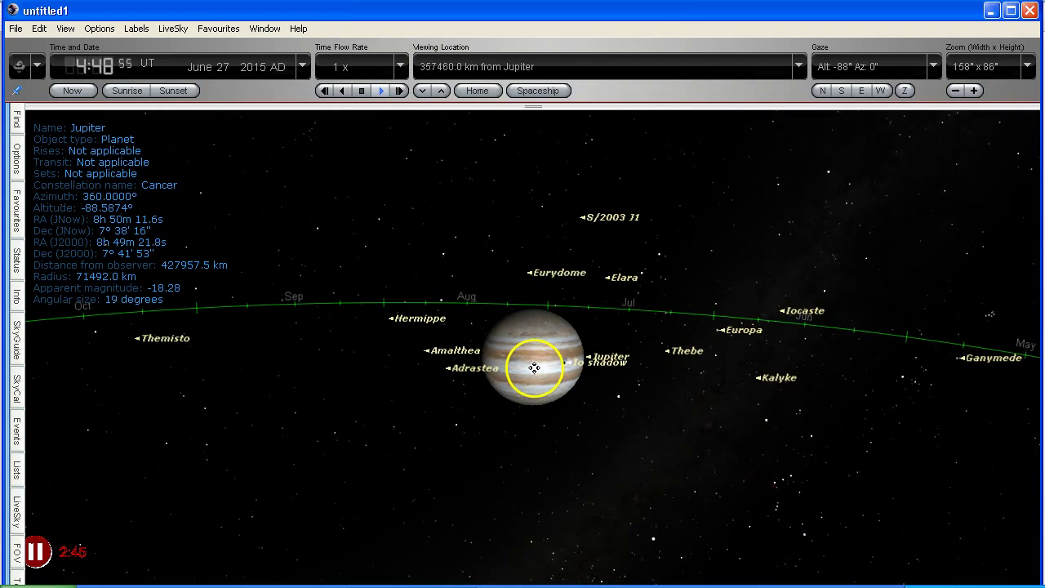
right_click(535, 368)
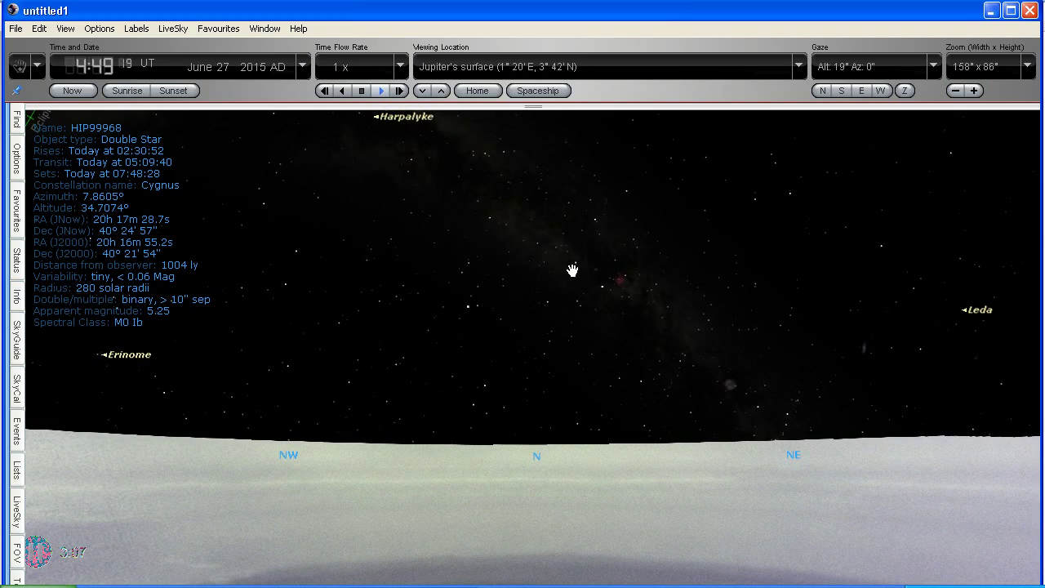
From Jupiter's surface, turn up toward the ecliptic and select Venus to show its details
click(573, 268)
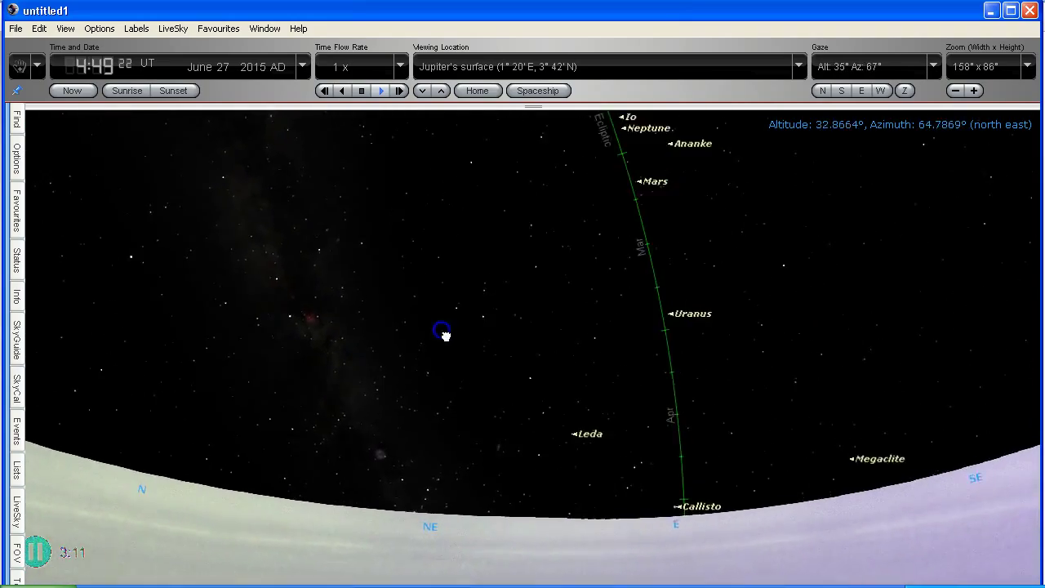
drag(445, 333, 465, 356)
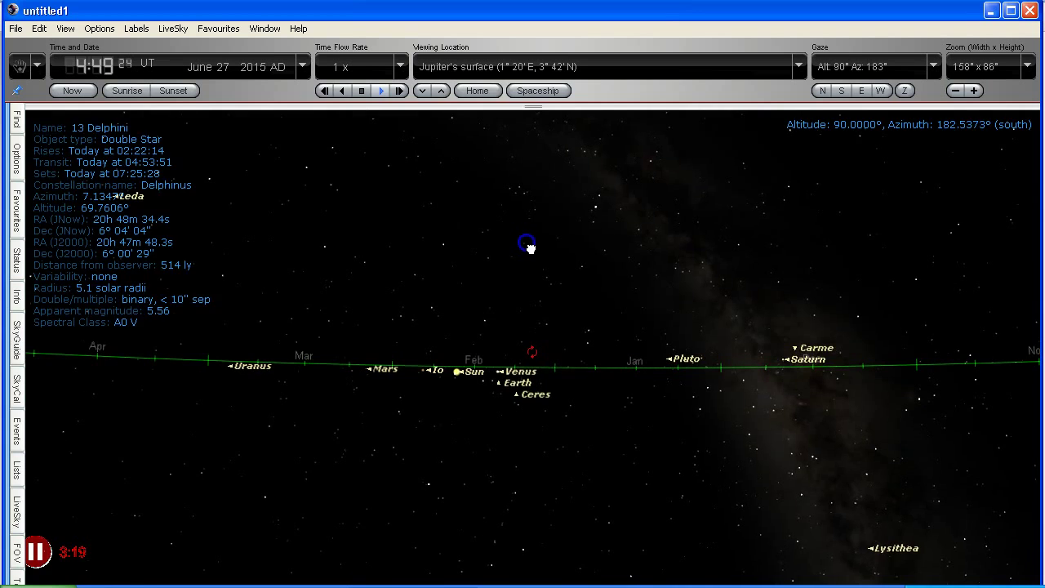
click(521, 372)
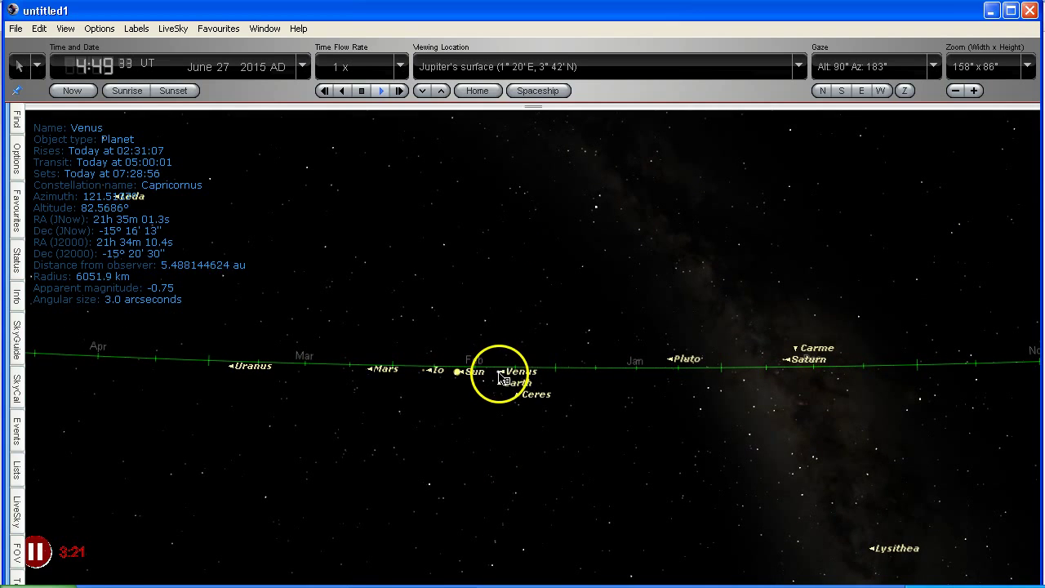
Centre the view on Earth and zoom in four times until Earth and Venus appear as a close pair
right_click(499, 378)
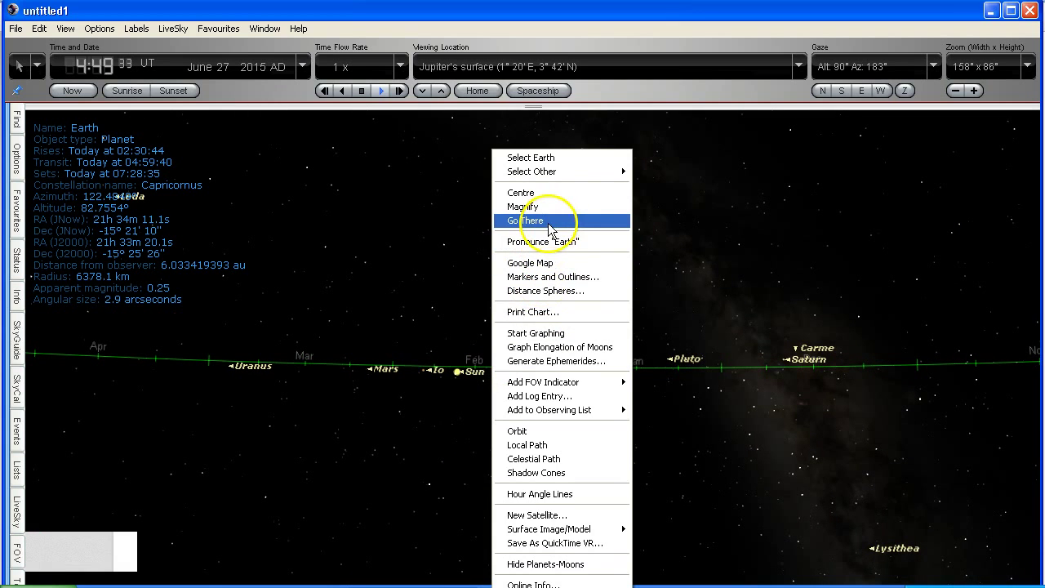
click(523, 220)
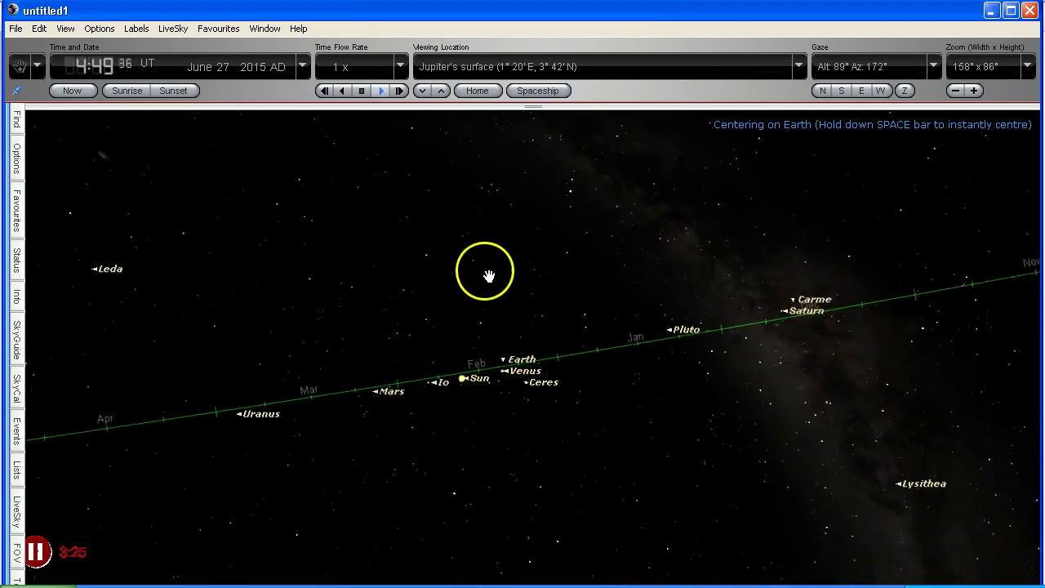
click(973, 92)
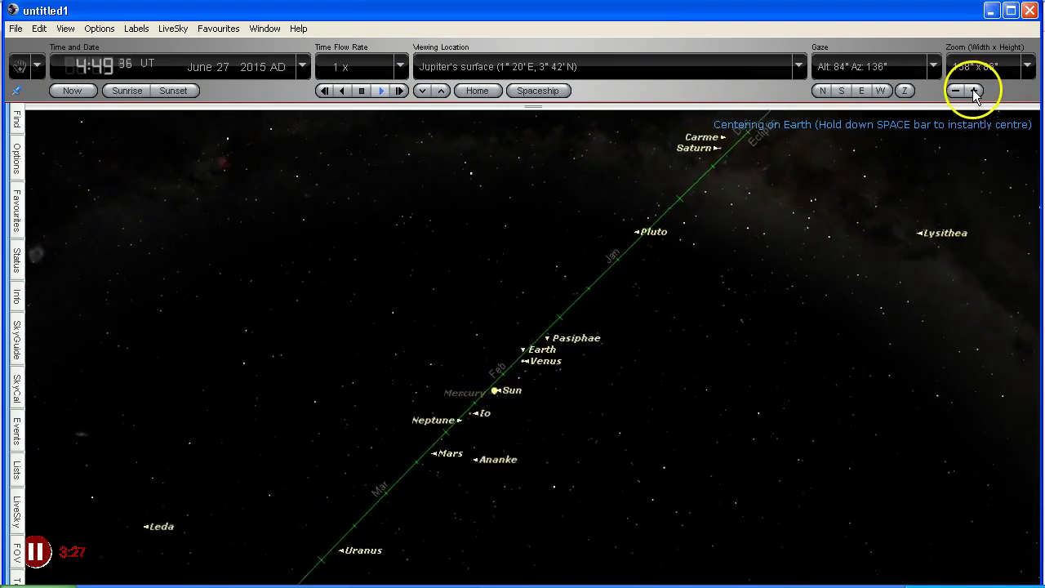
click(973, 91)
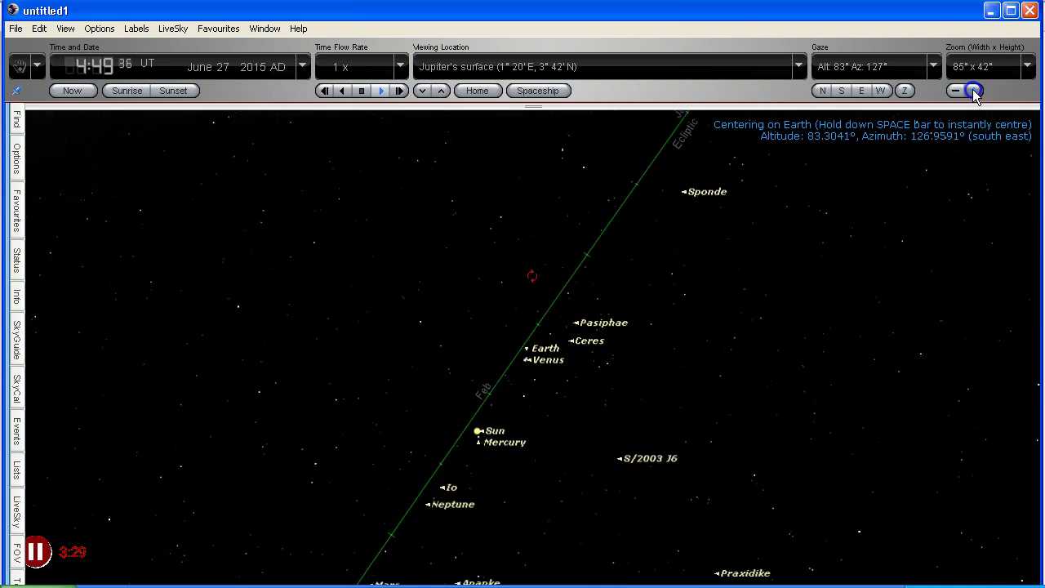
click(973, 91)
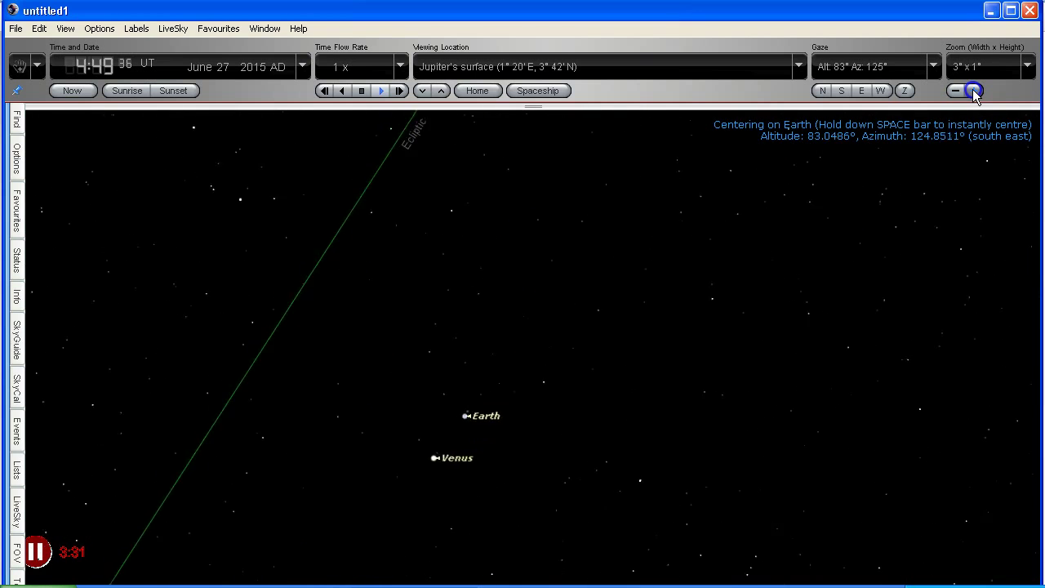
click(973, 91)
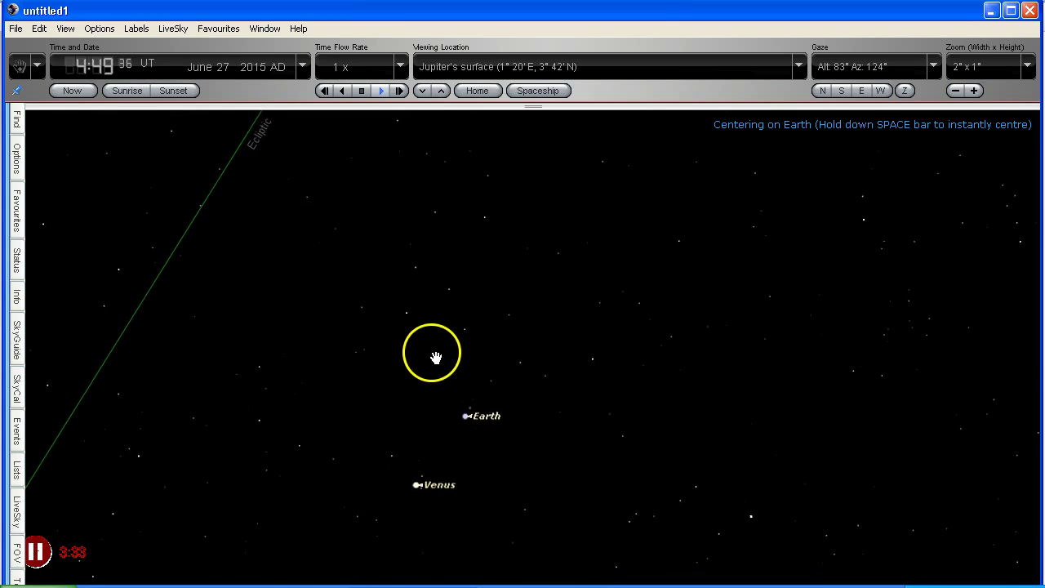
drag(431, 354, 304, 195)
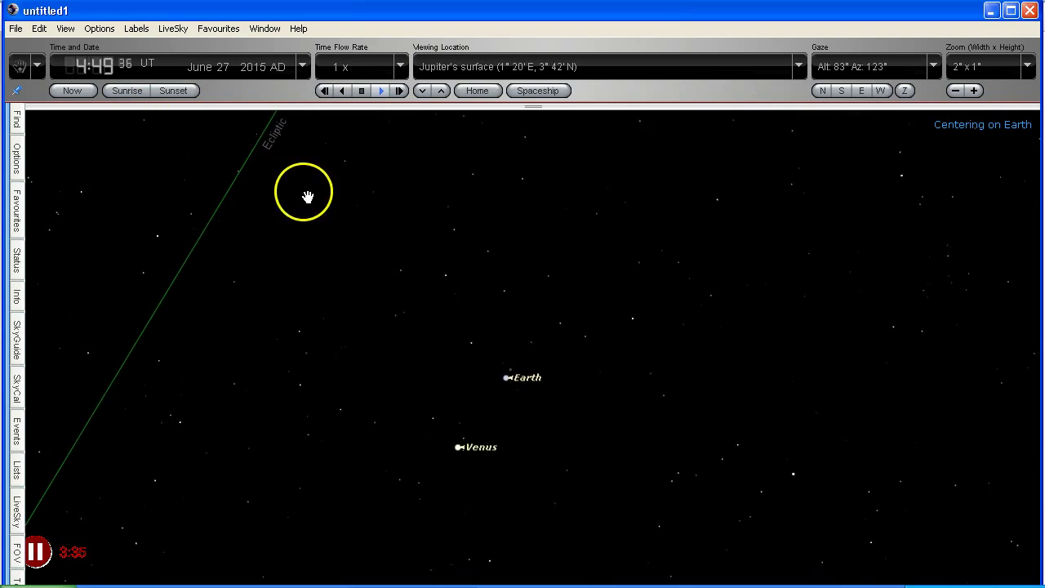
drag(304, 196, 534, 296)
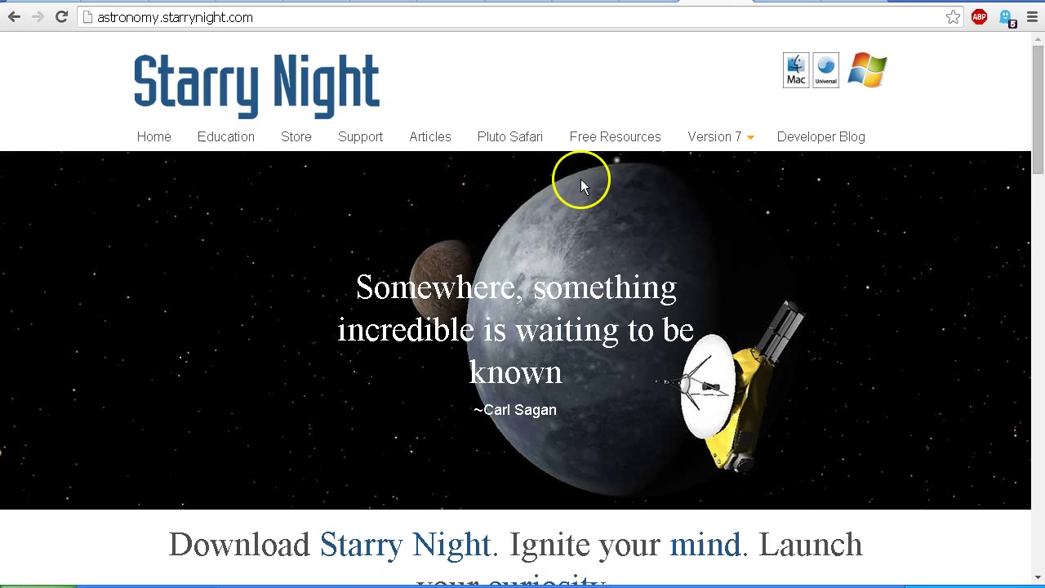
mouse_move(150, 314)
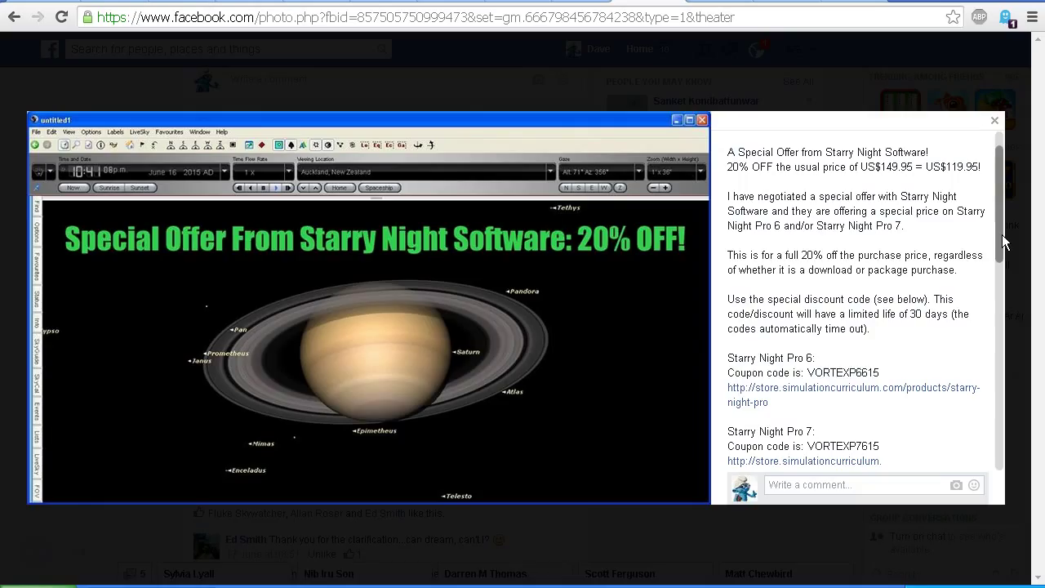
mouse_move(889, 366)
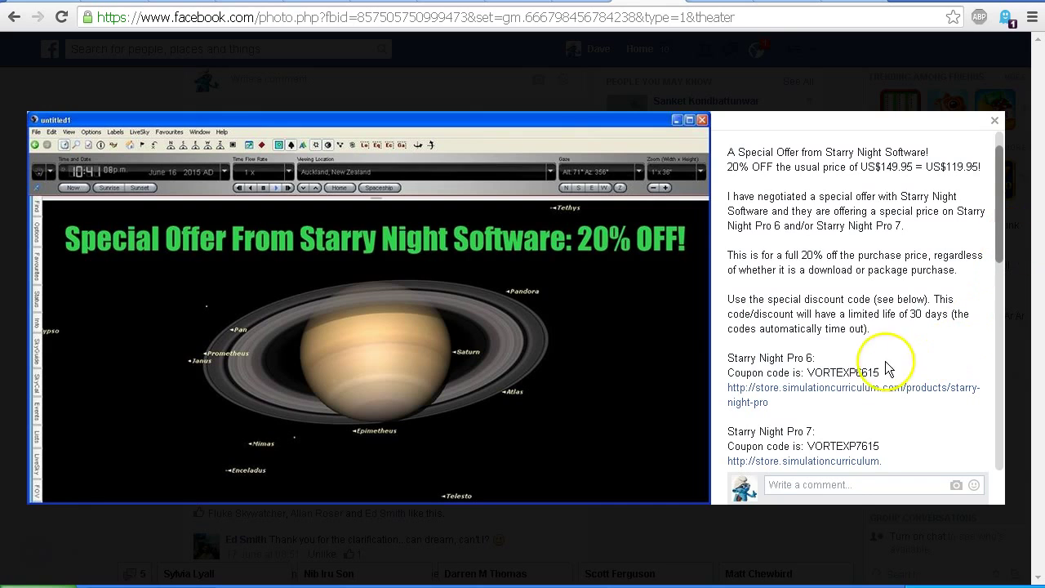
Select the whole Pro 6 coupon code VORTEXP6615 in the Facebook post, ready to copy
double_click(841, 372)
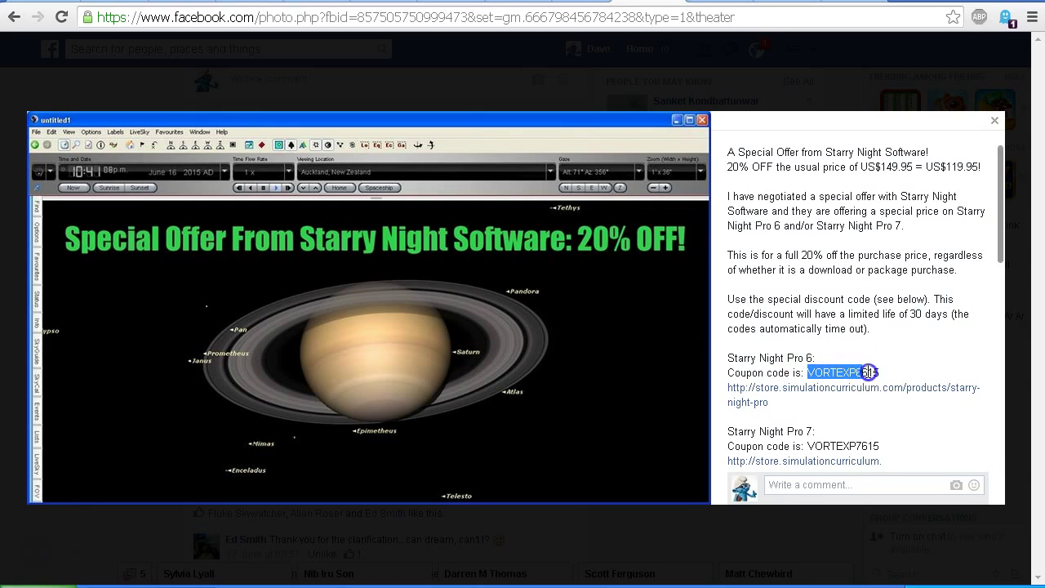
double_click(833, 372)
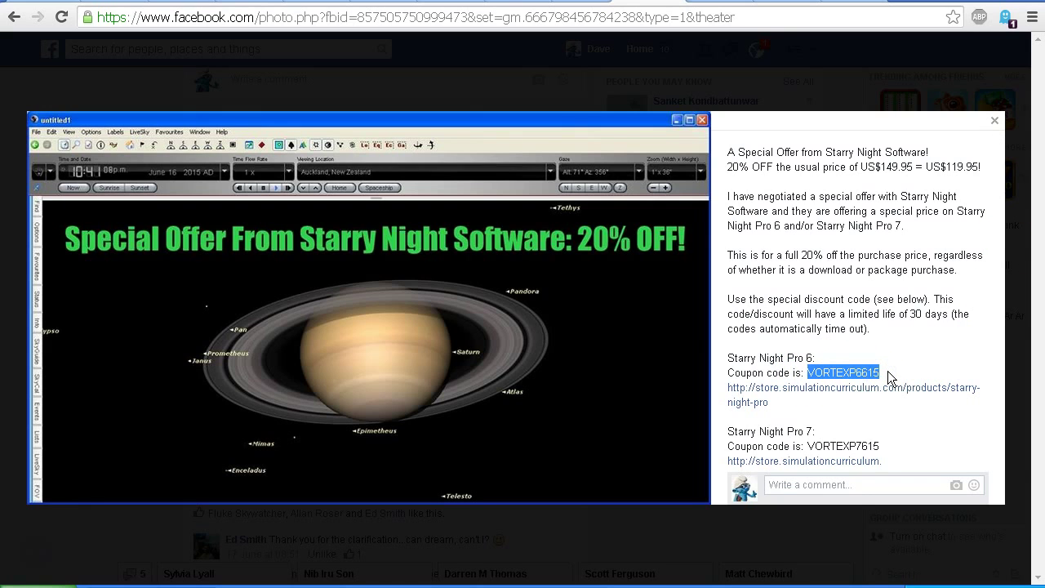